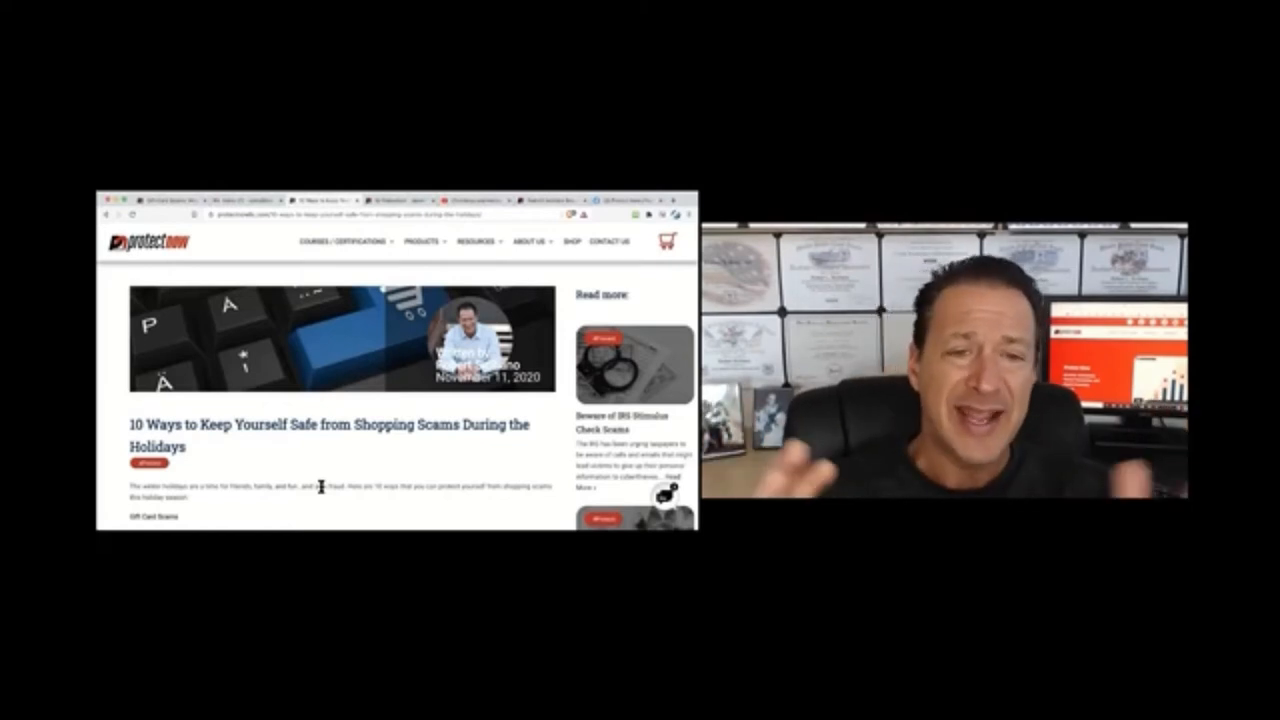
{"action": "scroll", "scroll_direction": "down", "scroll_amount": 3}
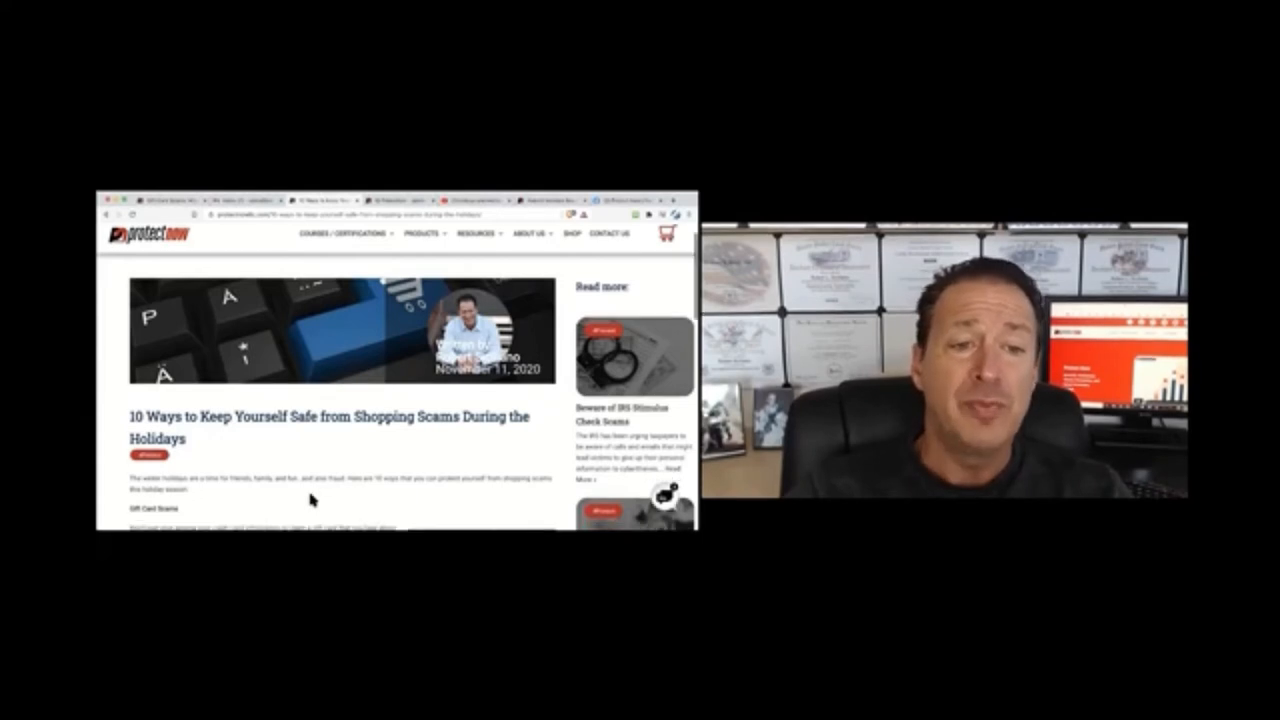
{"action": "scroll", "scroll_direction": "down", "scroll_amount": 3}
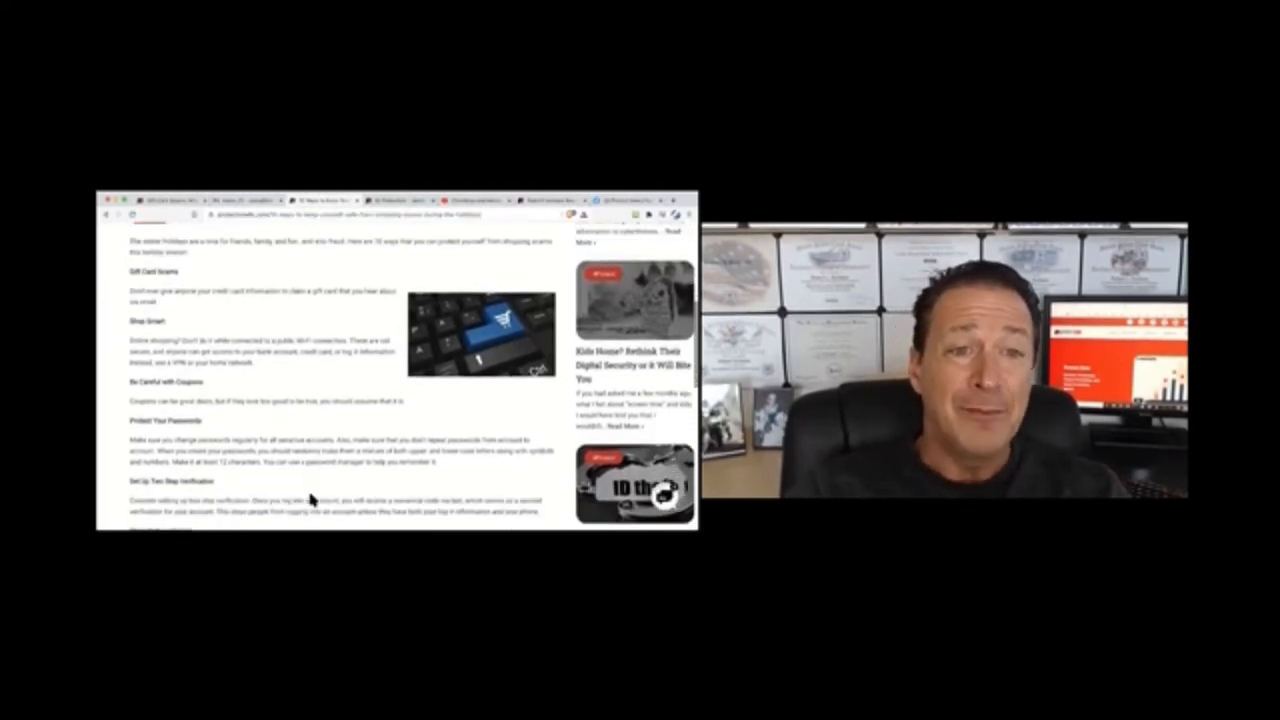
{"action": "scroll", "scroll_direction": "down", "scroll_amount": 3}
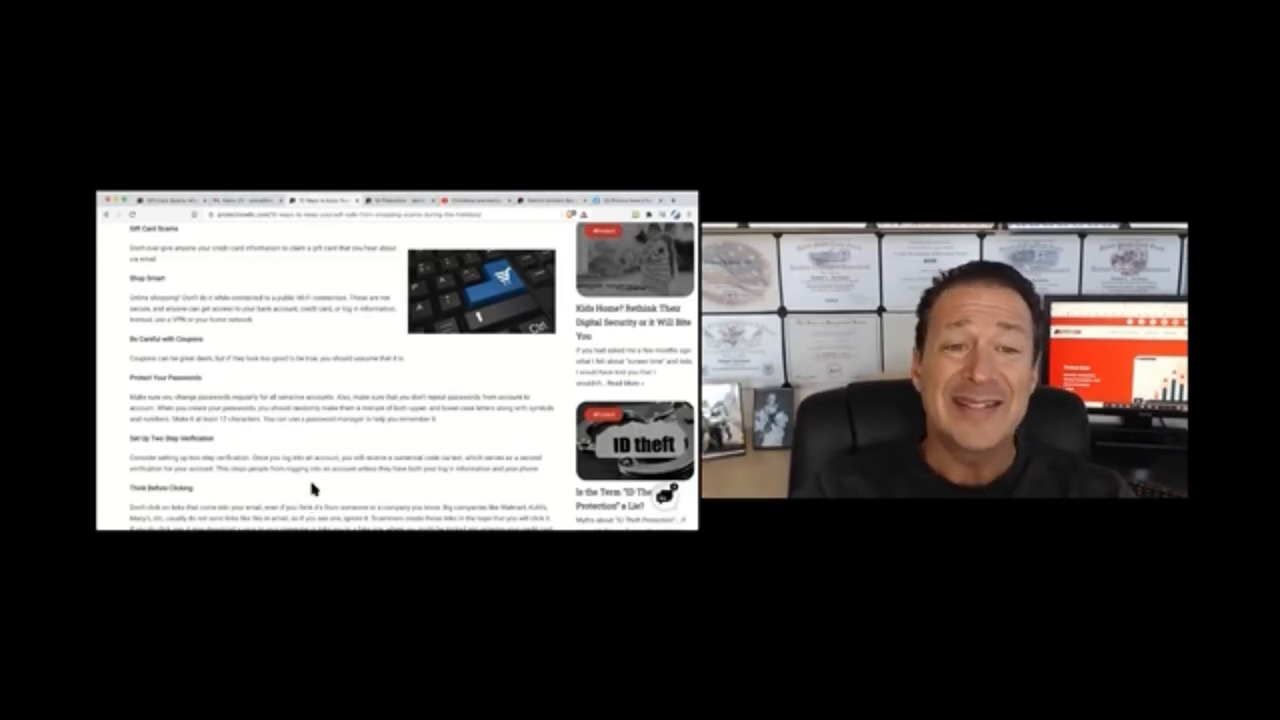
{"action": "scroll", "scroll_direction": "down", "scroll_amount": 3}
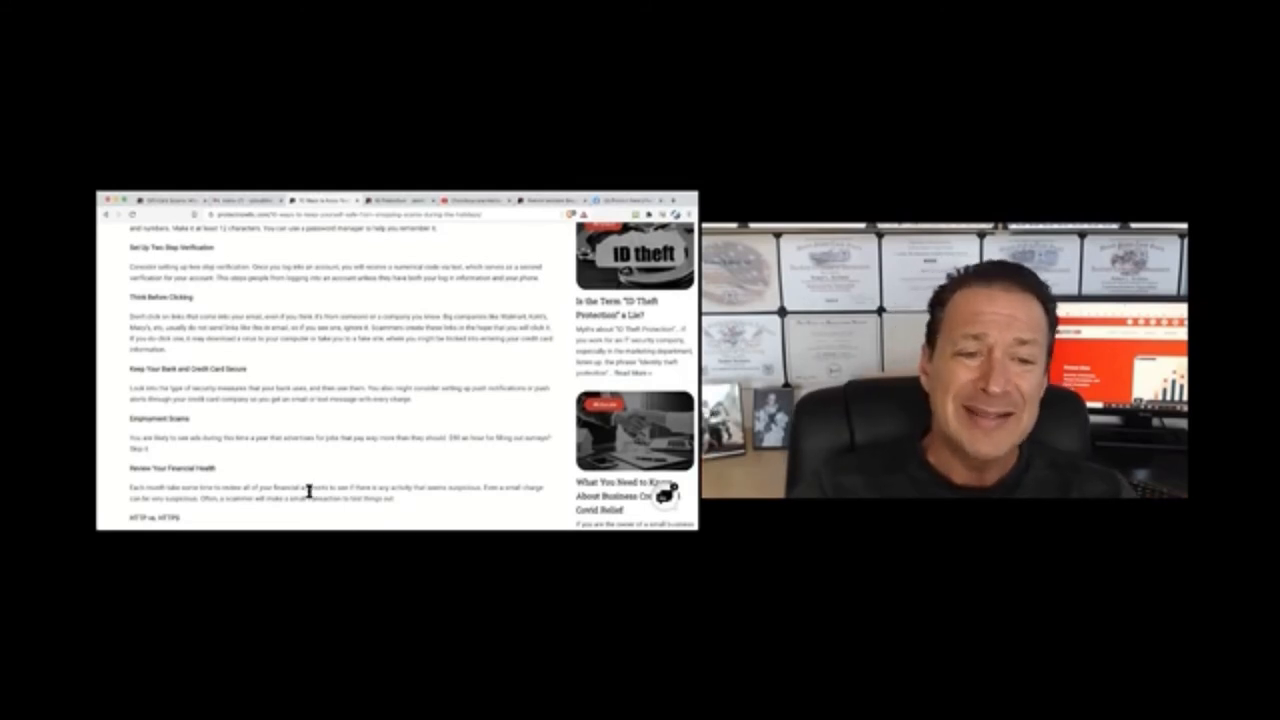
{"action": "scroll", "scroll_direction": "down", "scroll_amount": 3}
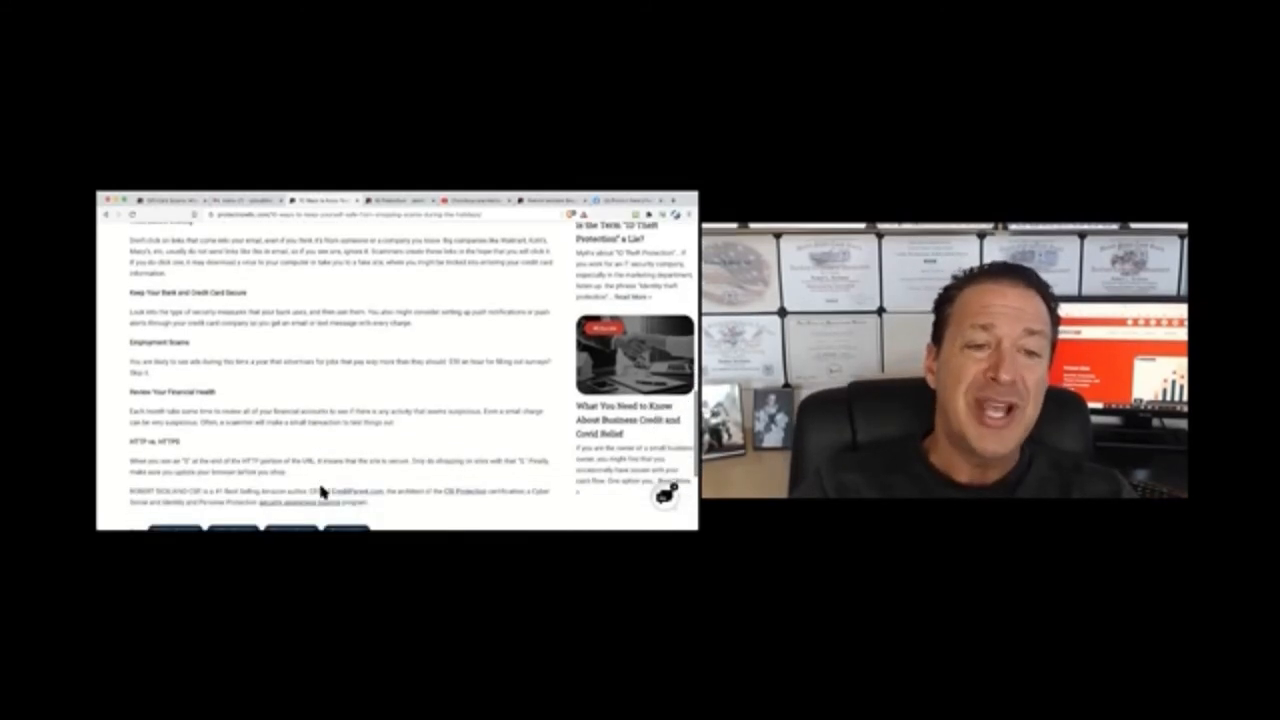